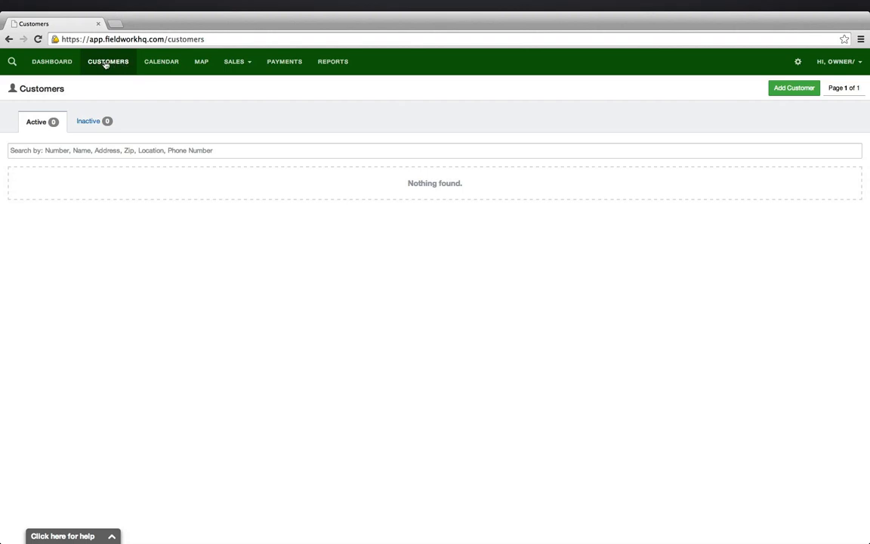
mouse_move(783, 109)
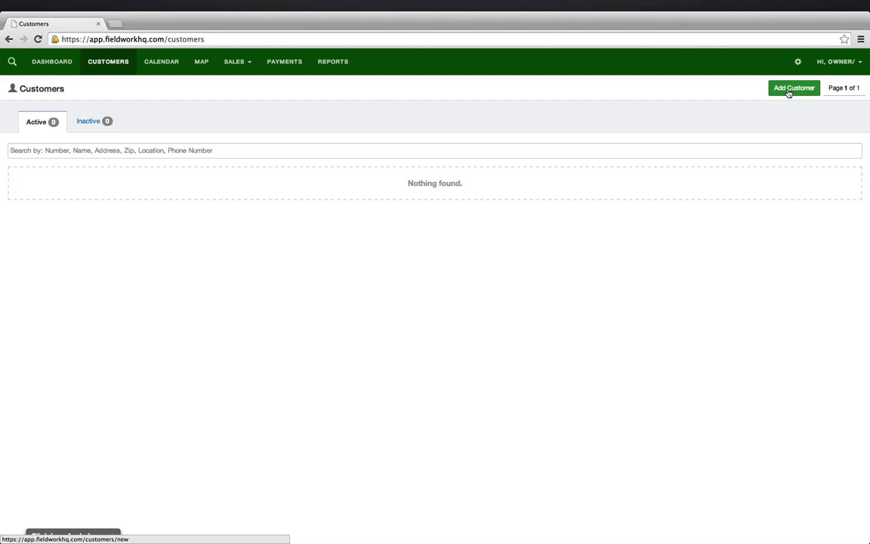
Start a new customer and enter the name Test Test1.
left_click(793, 88)
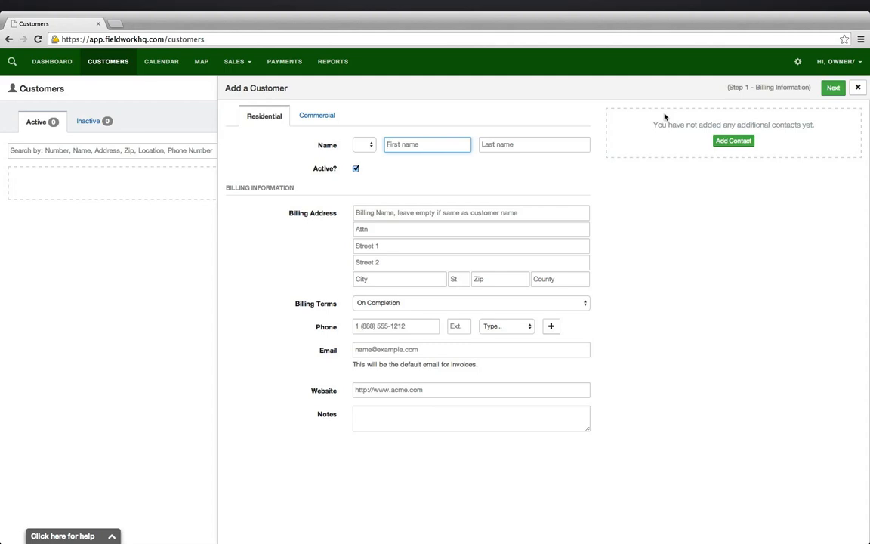
type("Tes")
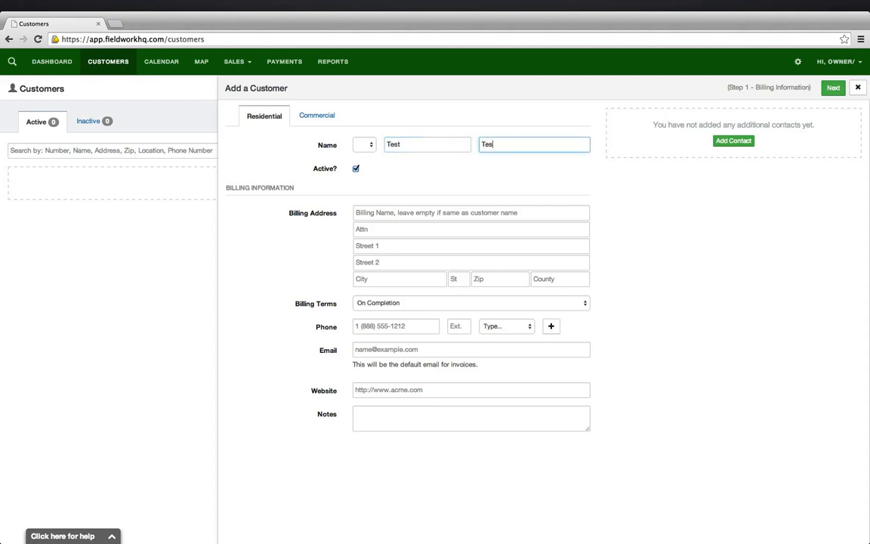
Enter billing address Test Billing, Test Attn, 1234 Main Street, Anytown, 99999.
left_click(471, 212)
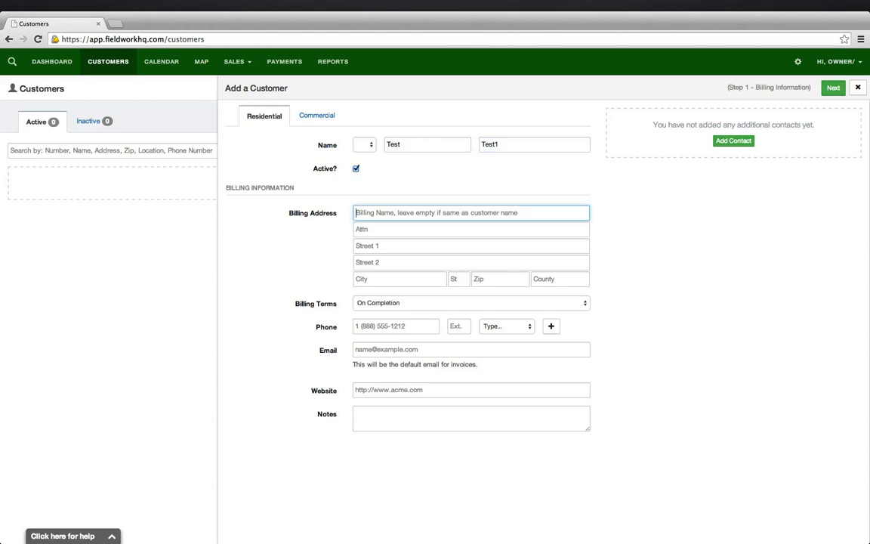
type("Test Billing")
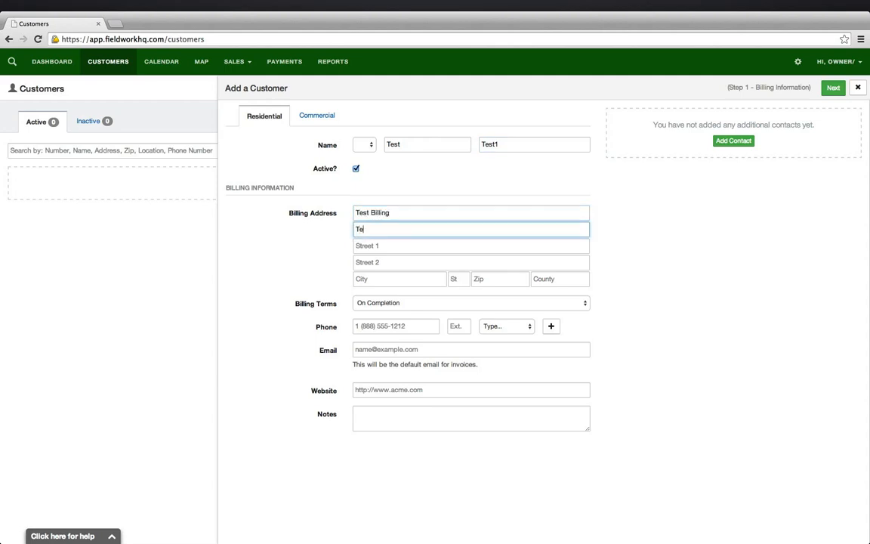
type("1234 Main Stree")
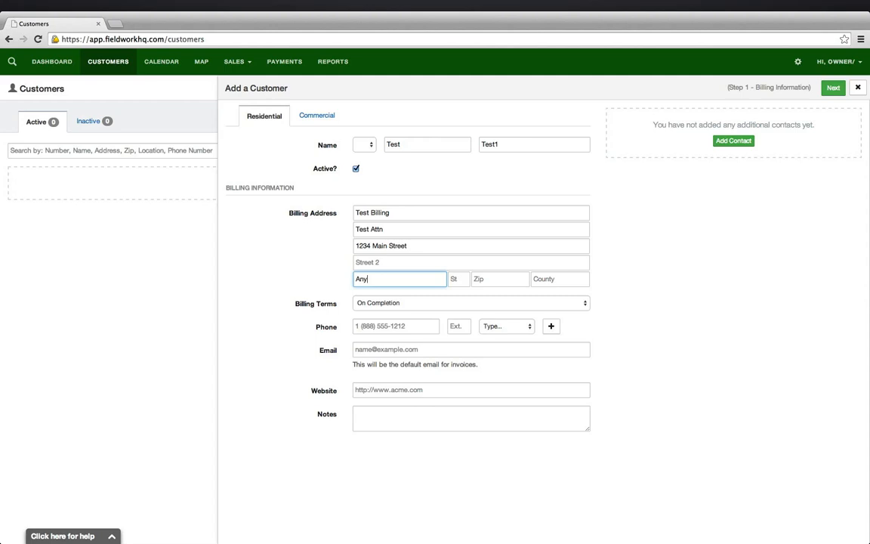
type("town")
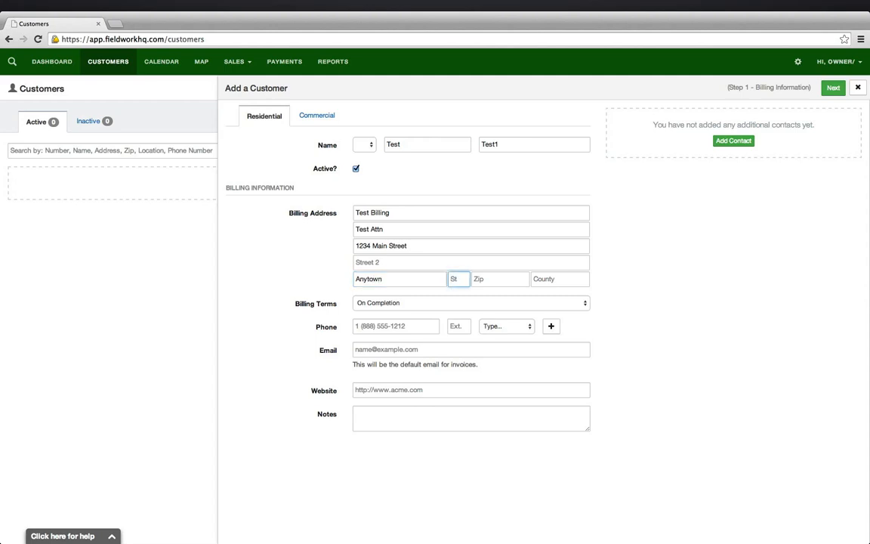
type("99999")
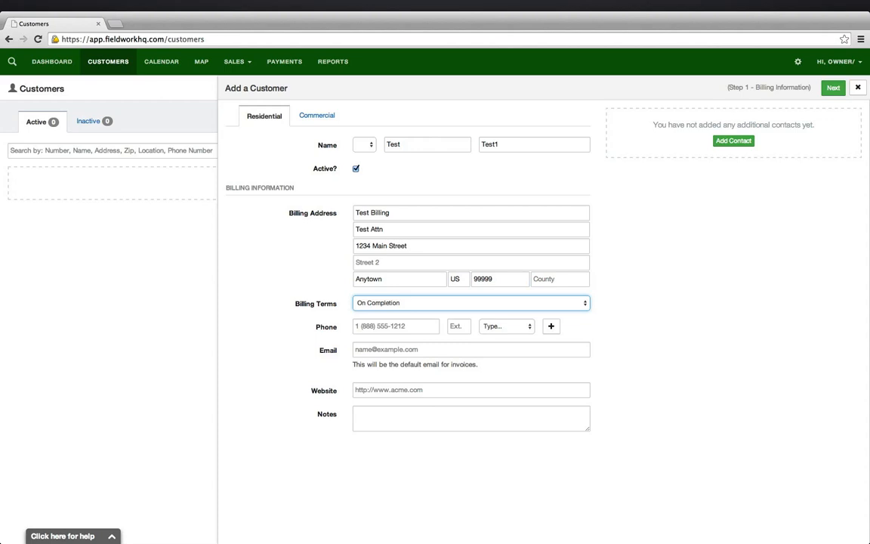
left_click(396, 326)
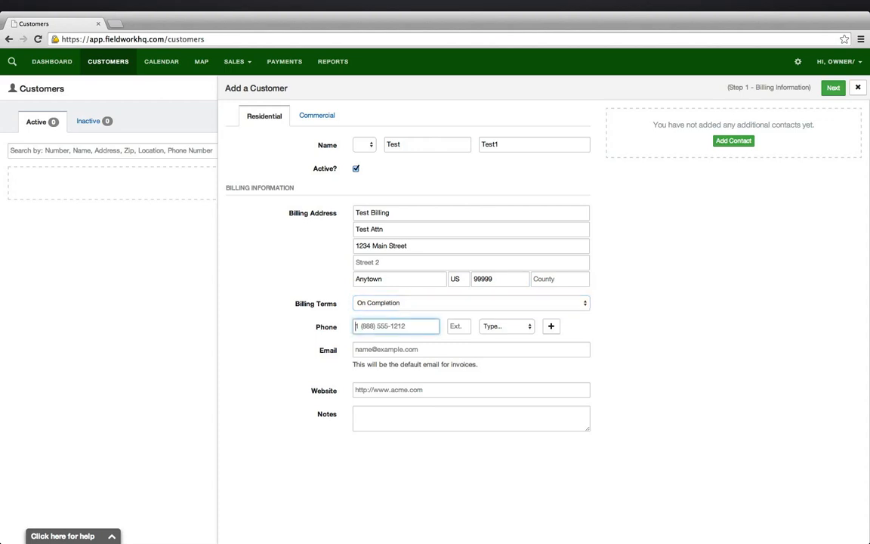
type("(555) 555-5555")
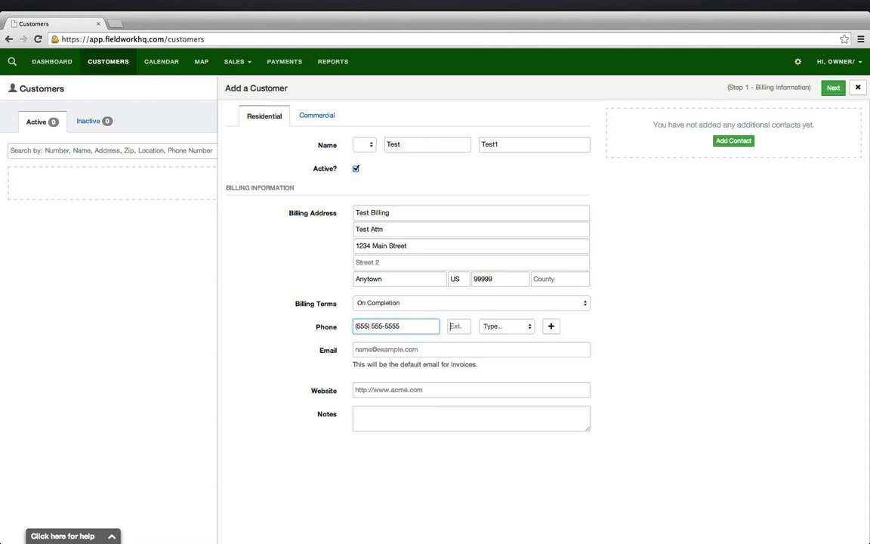
left_click(504, 326)
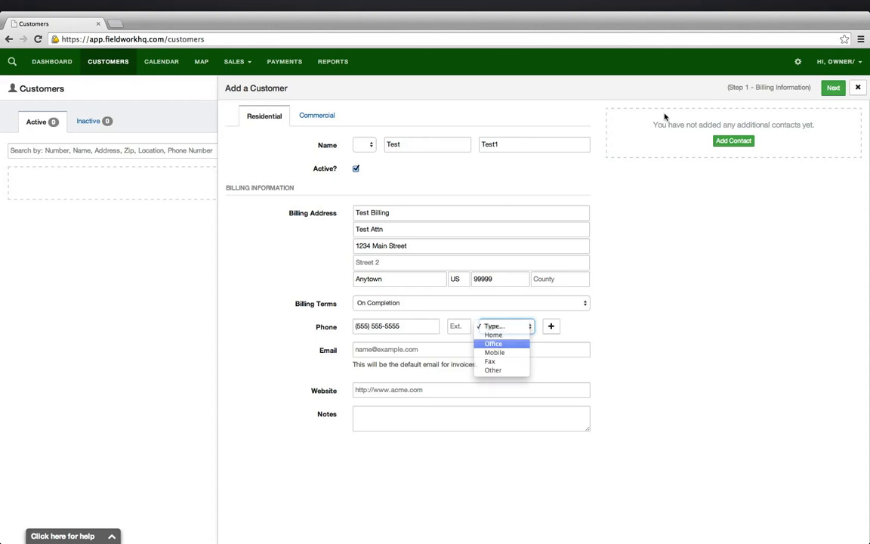
left_click(493, 344)
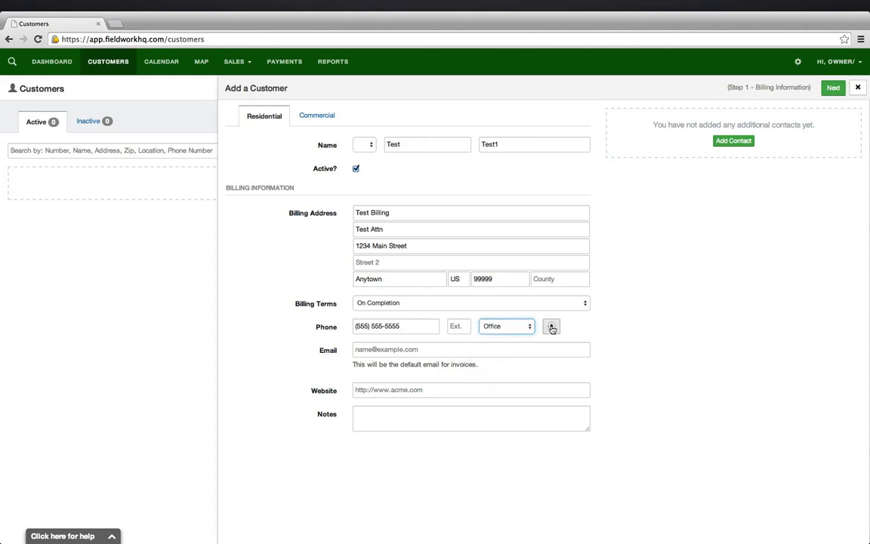
left_click(553, 326)
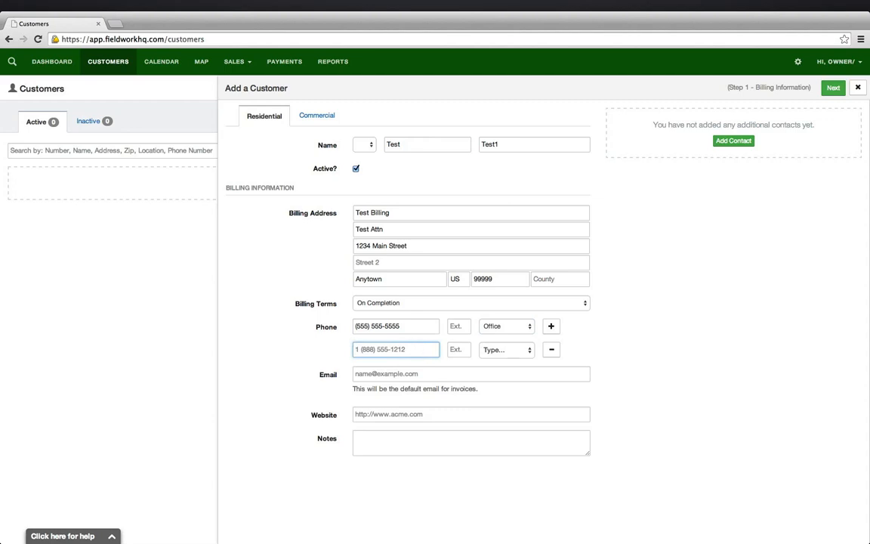
type("(555) 555-5555")
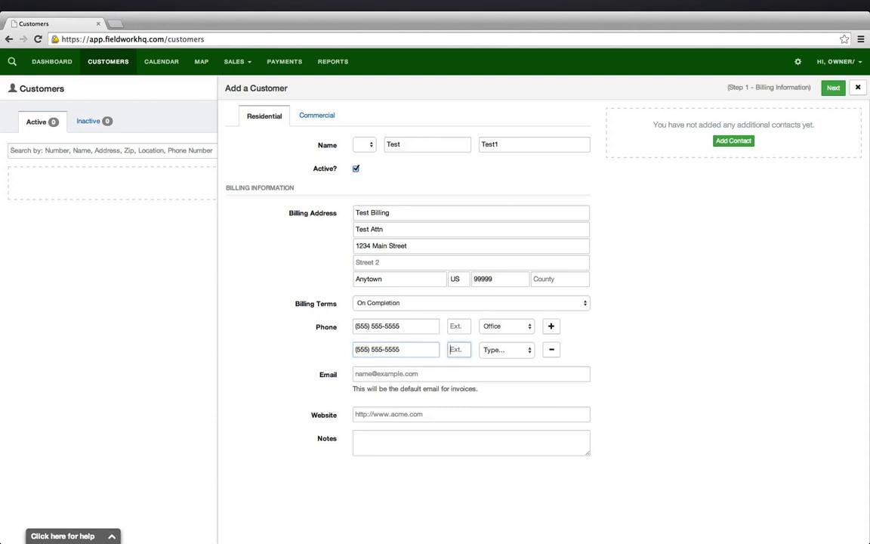
left_click(506, 349)
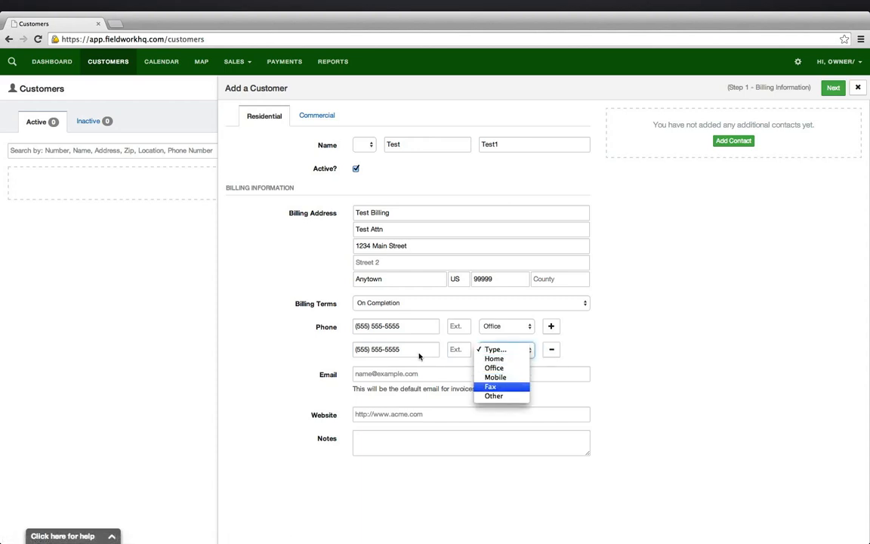
left_click(492, 396)
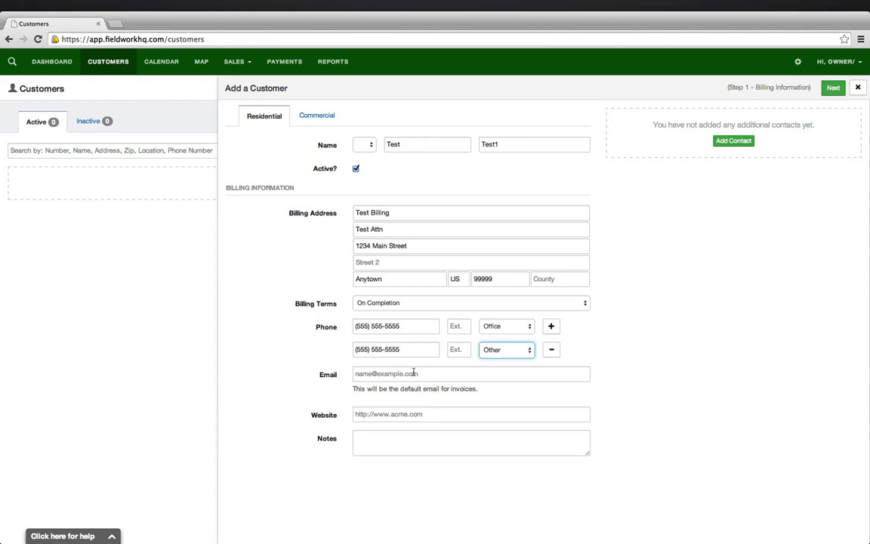
type("Test@test1.co")
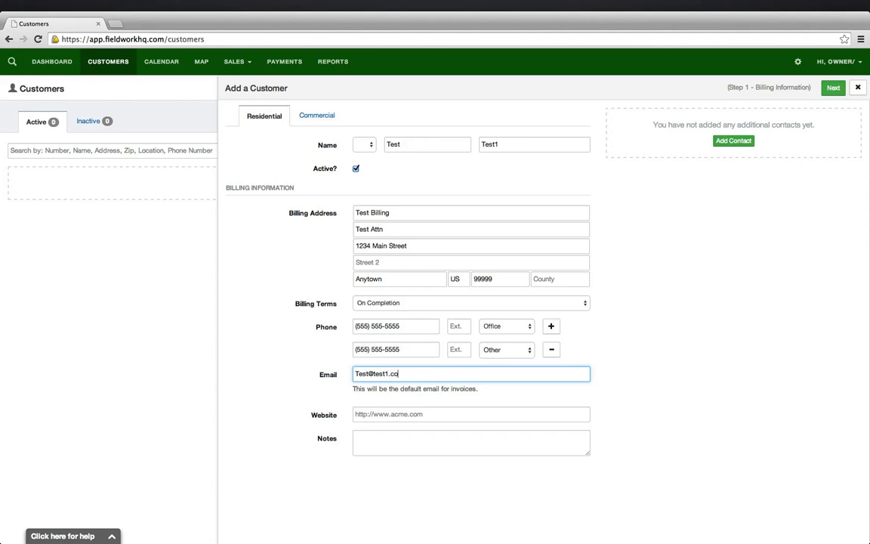
left_click(471, 414)
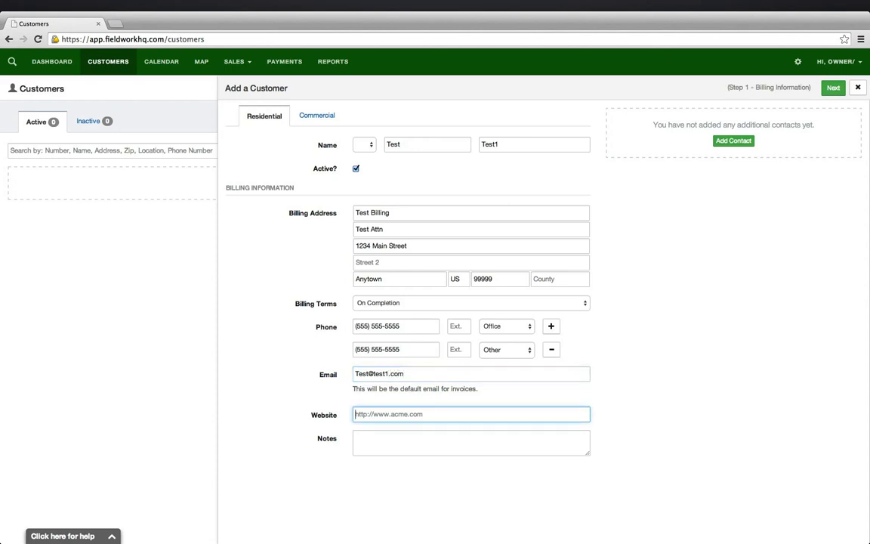
type("www.test.com")
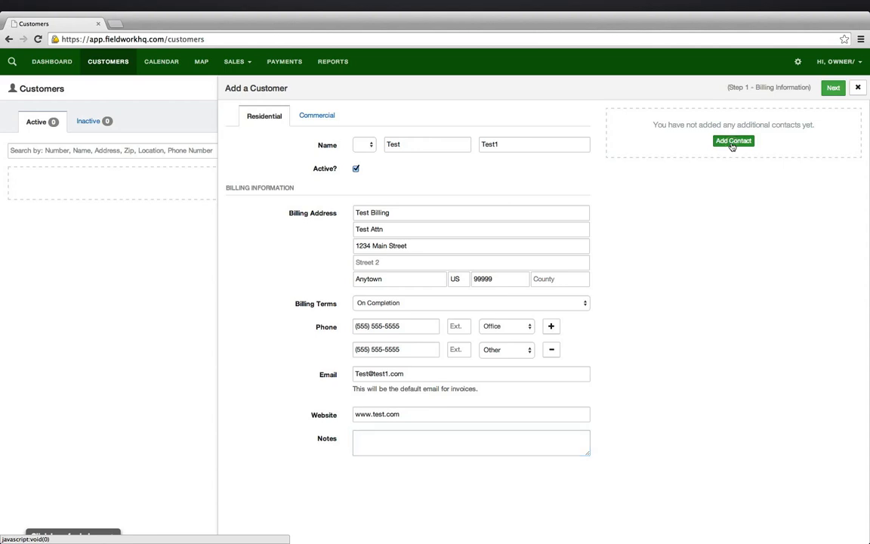
Open the additional contact form and dismiss it without adding a contact.
left_click(732, 141)
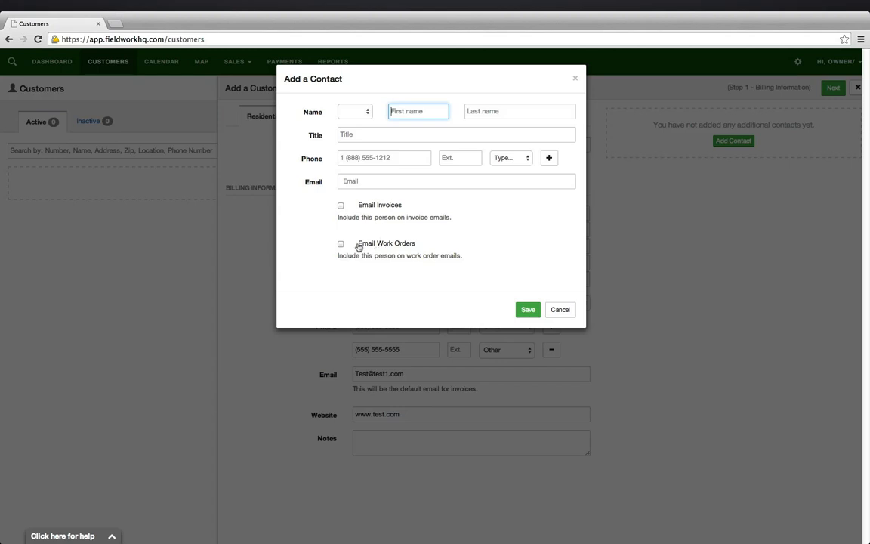
mouse_move(392, 250)
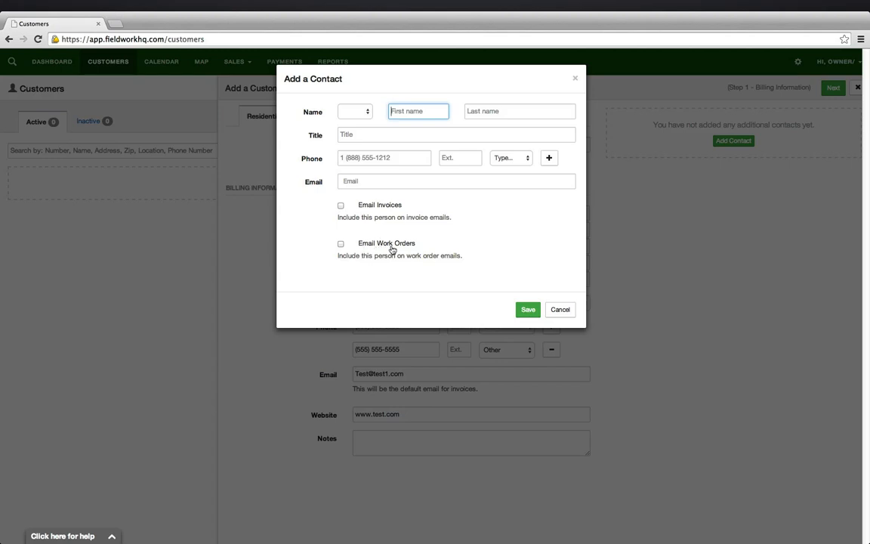
left_click(559, 308)
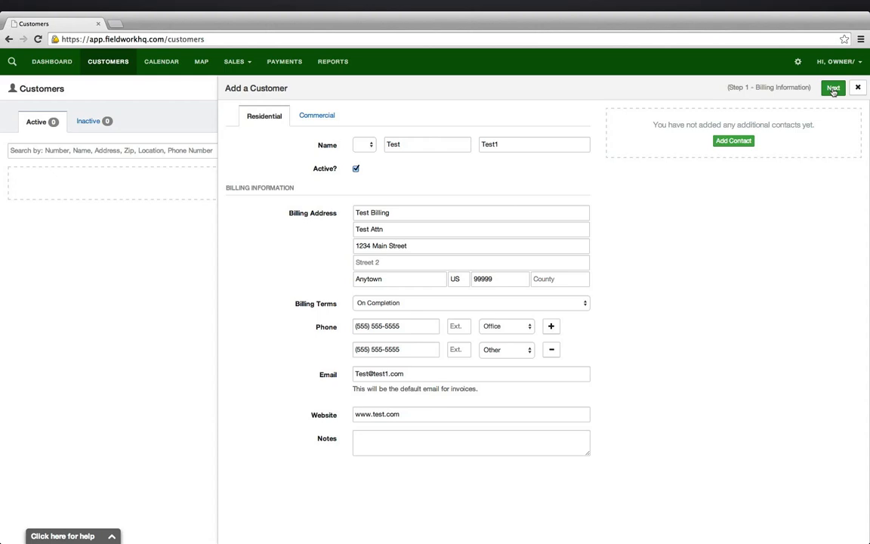
Save Step 1 and move to the Service Location step, selecting Location Name.
left_click(834, 88)
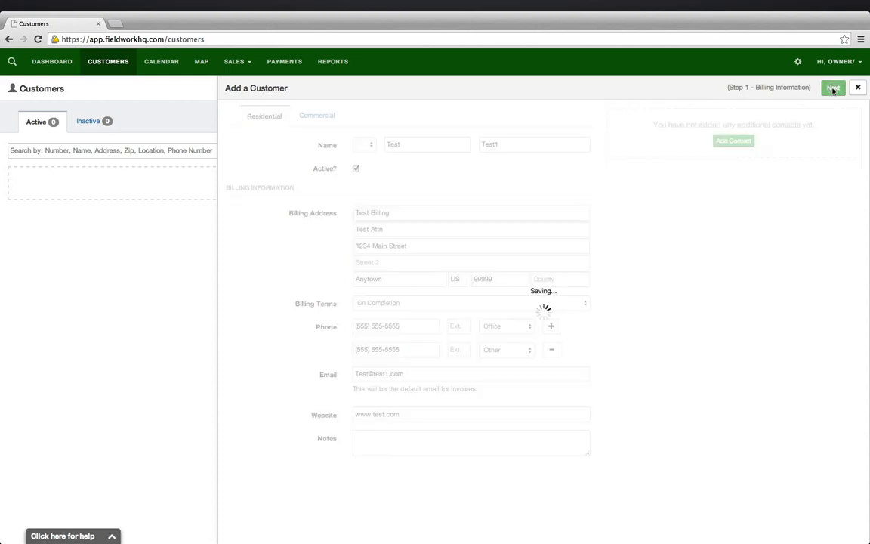
left_click(834, 87)
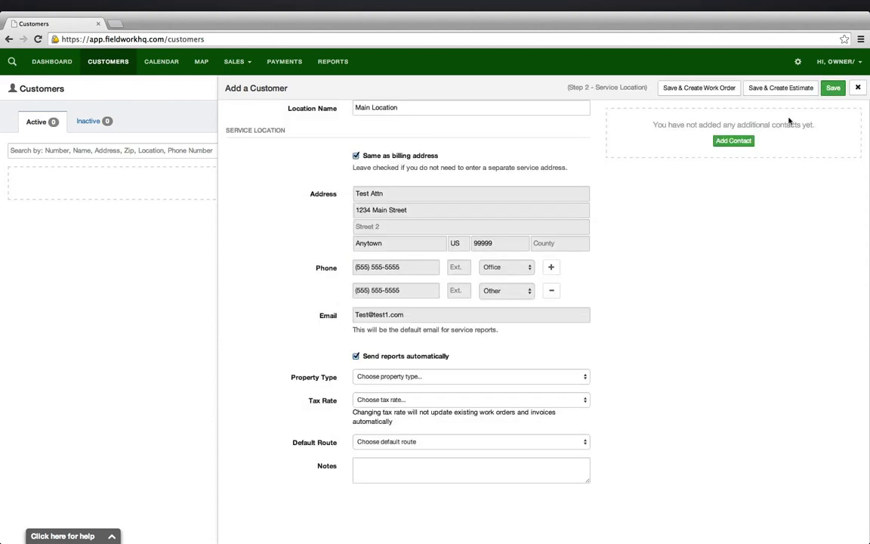
left_click(471, 108)
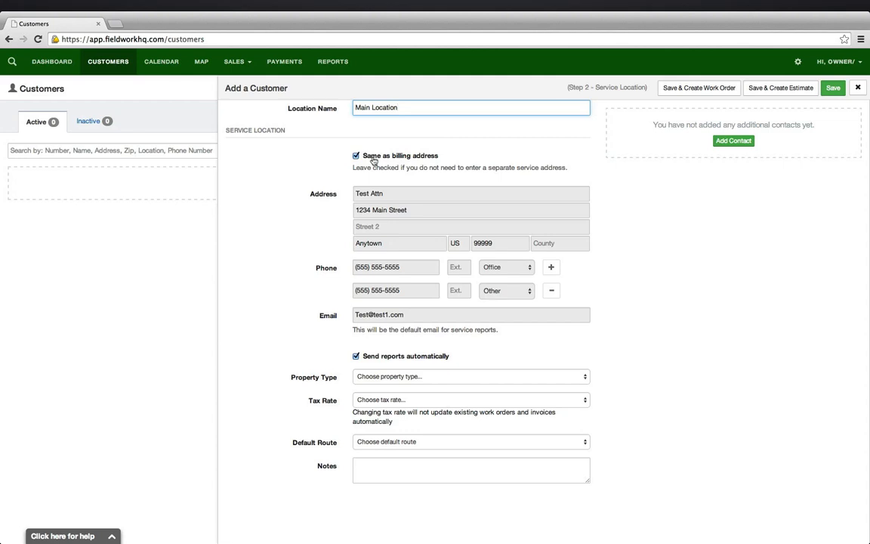
mouse_move(415, 162)
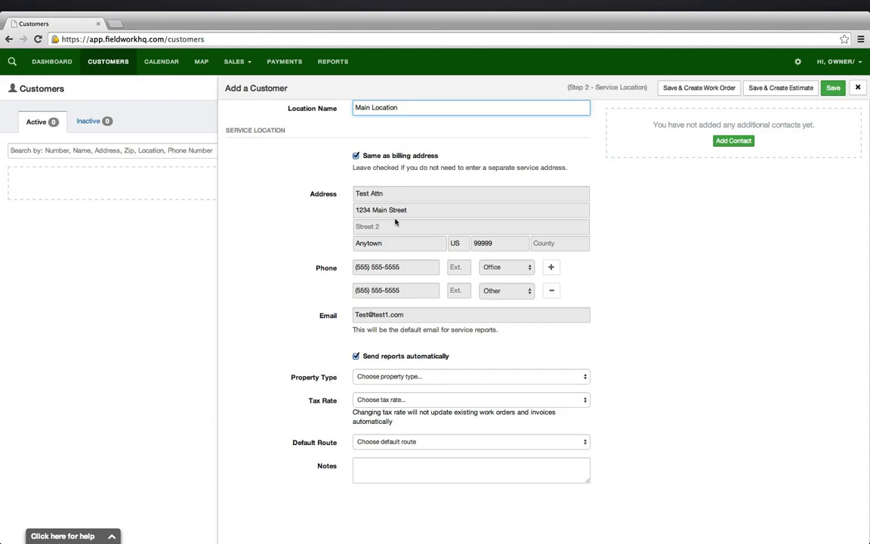
mouse_move(633, 294)
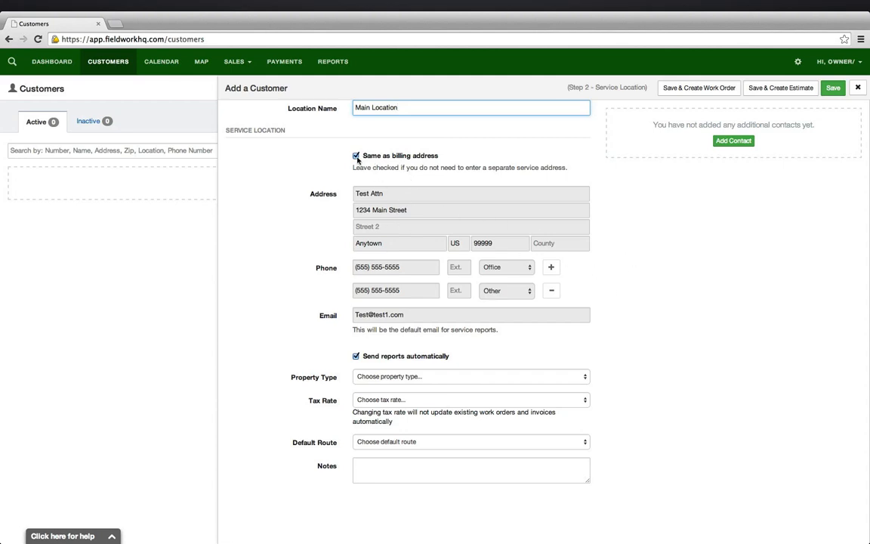
Toggle 'Same as billing address' off and back on for the location.
left_click(357, 155)
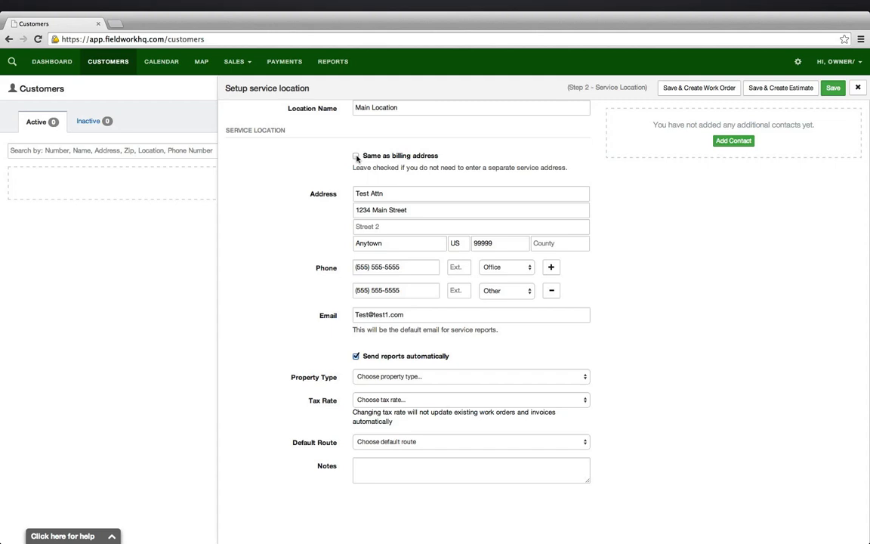
left_click(356, 155)
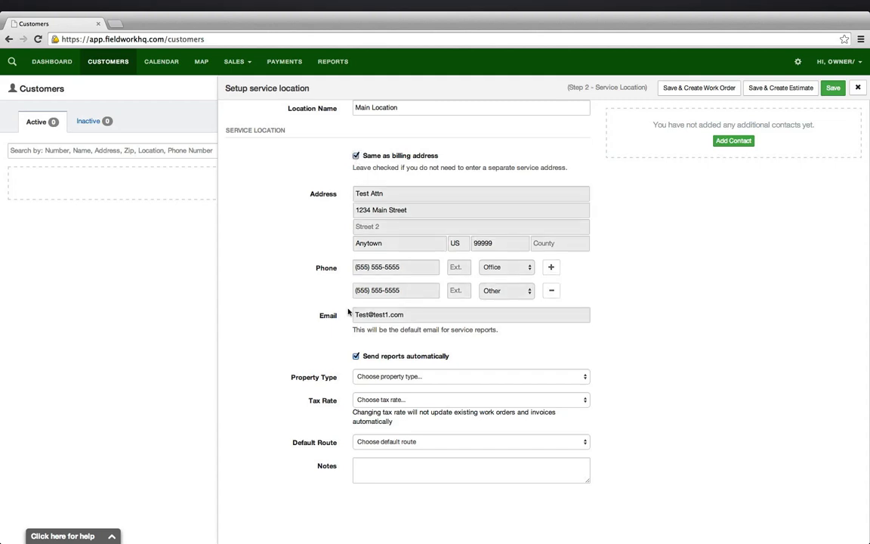
mouse_move(584, 384)
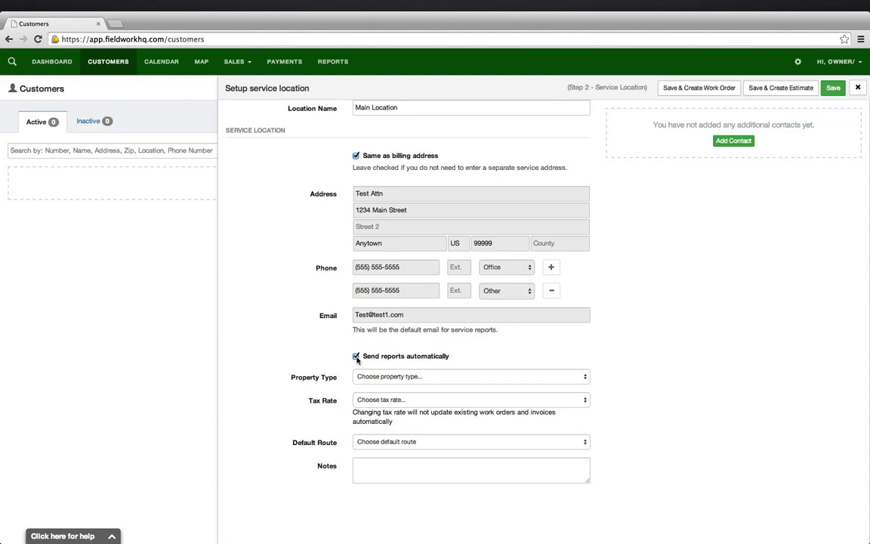
Leave 'Send reports automatically' unchecked for the service location.
left_click(357, 357)
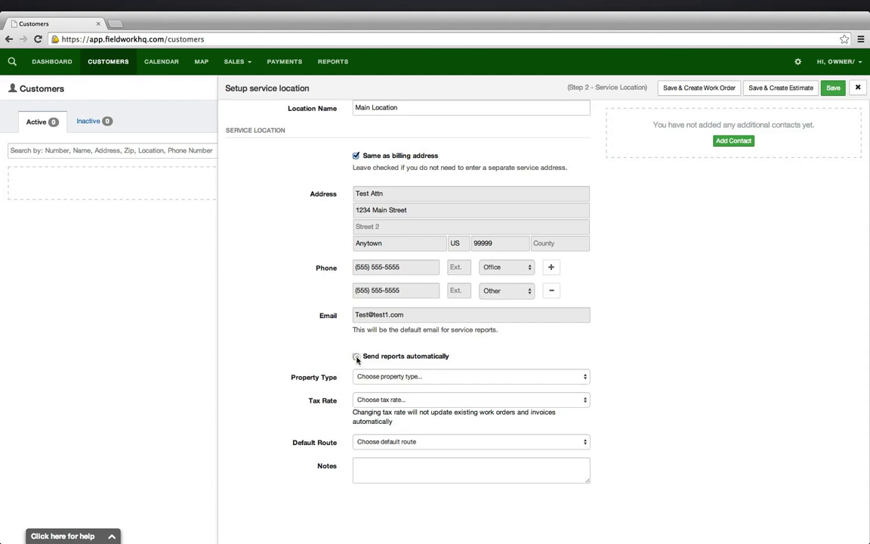
left_click(357, 356)
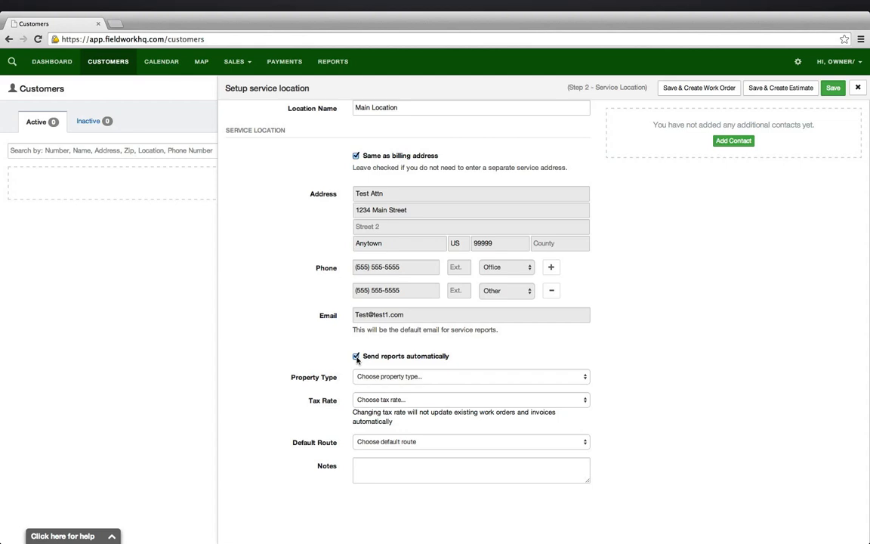
left_click(357, 357)
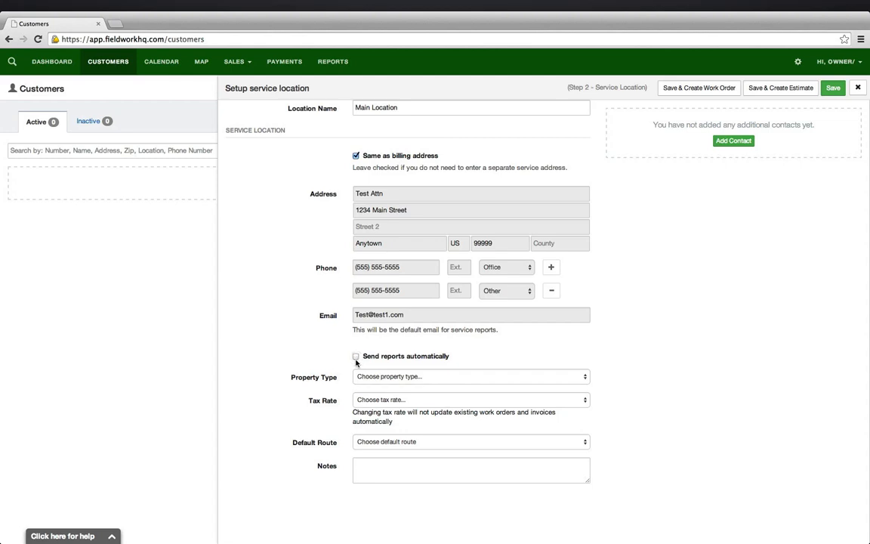
left_click(469, 376)
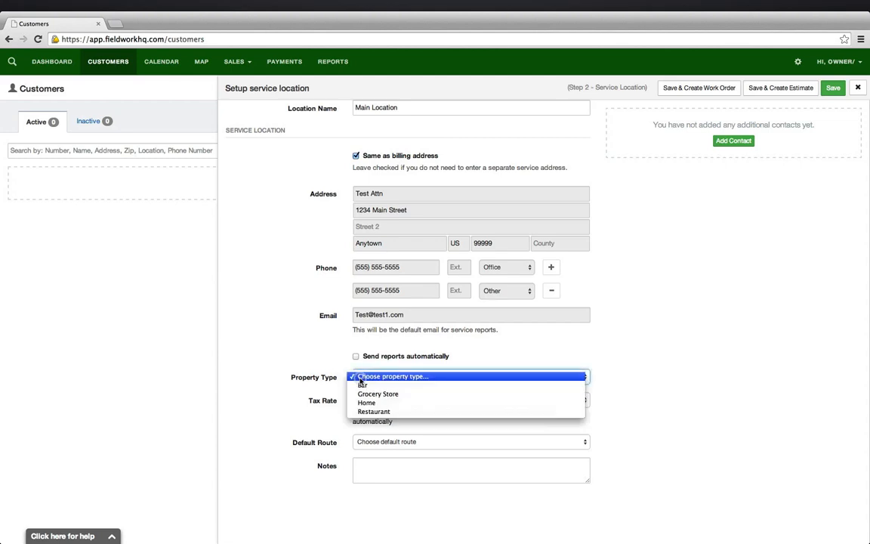
mouse_move(374, 411)
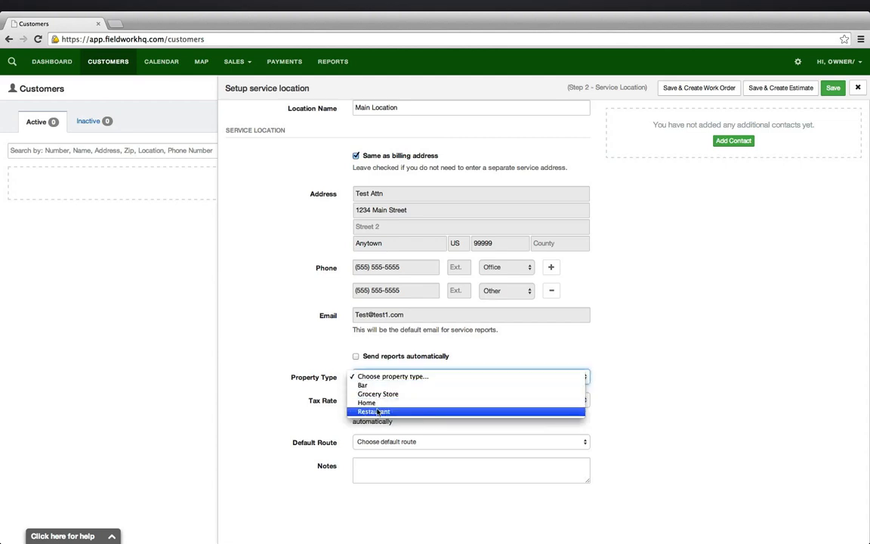
Set property type Restaurant, tax rate Tax Exempt and default route Tech 1.
left_click(373, 411)
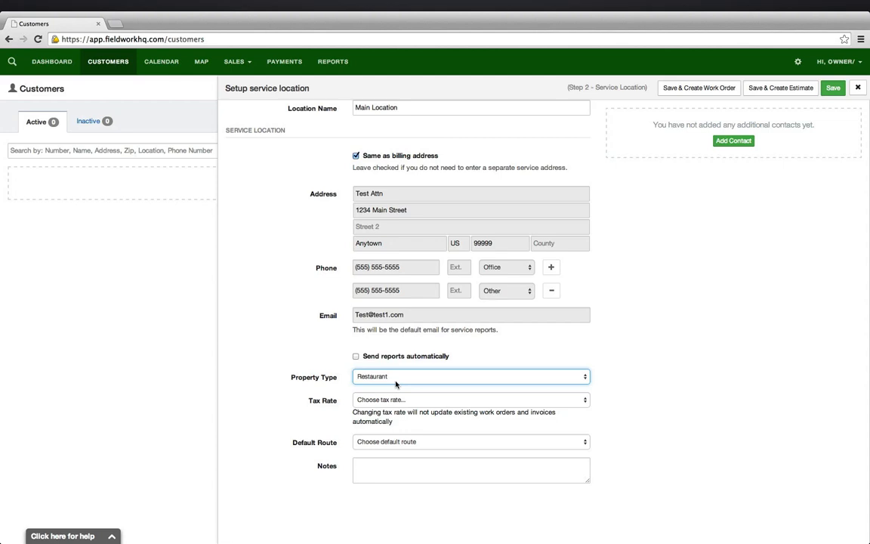
mouse_move(375, 303)
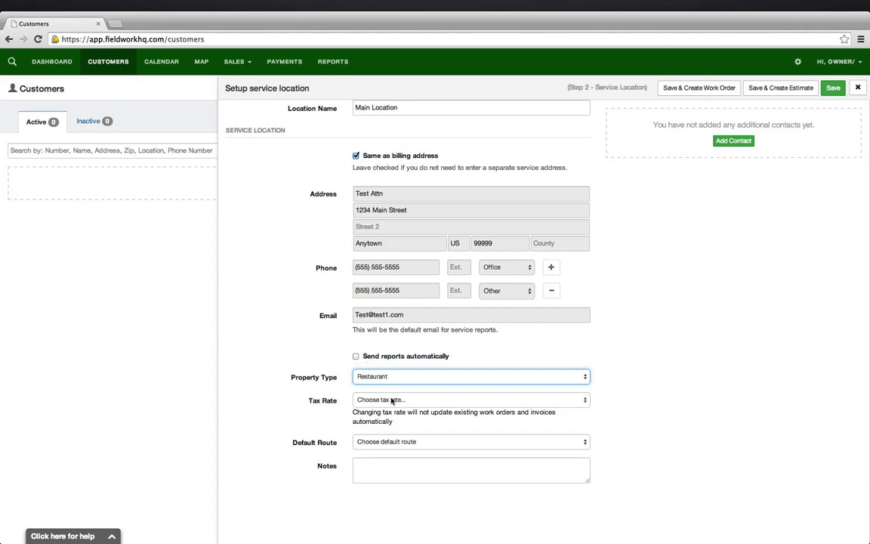
left_click(472, 399)
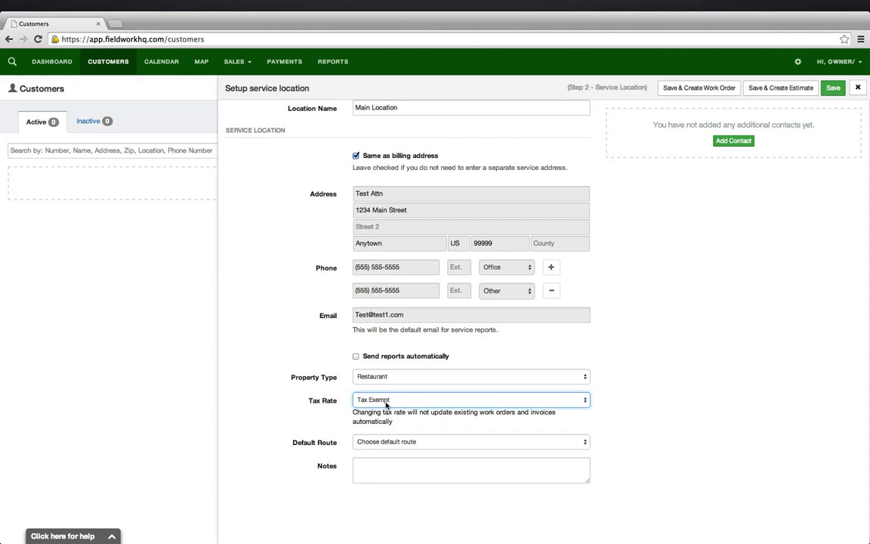
left_click(468, 442)
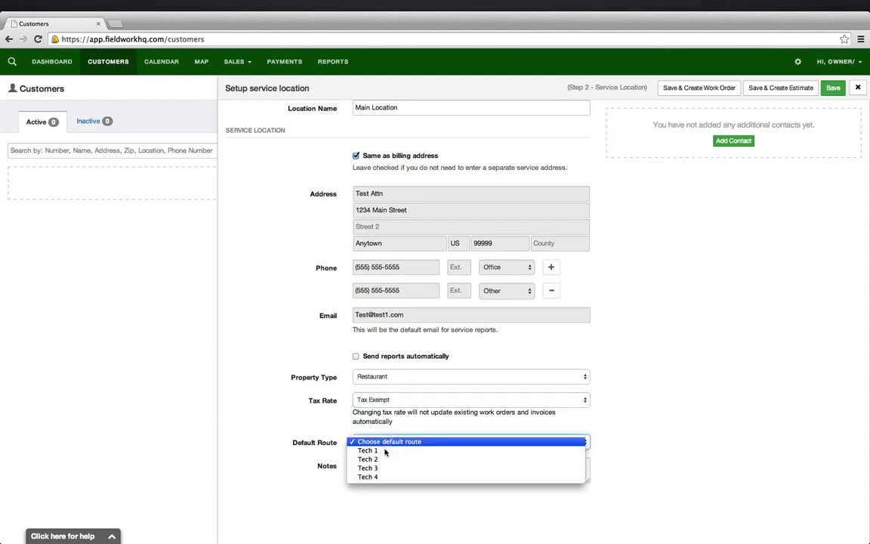
mouse_move(369, 450)
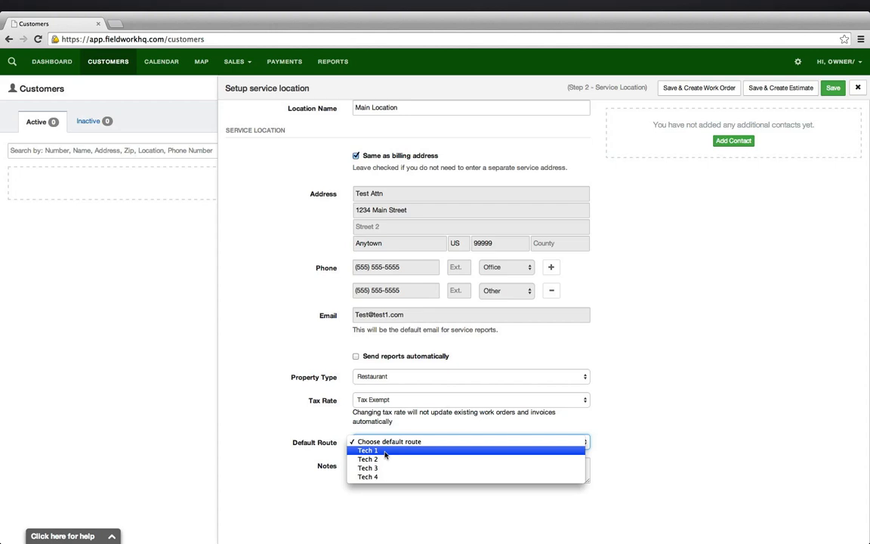
left_click(367, 451)
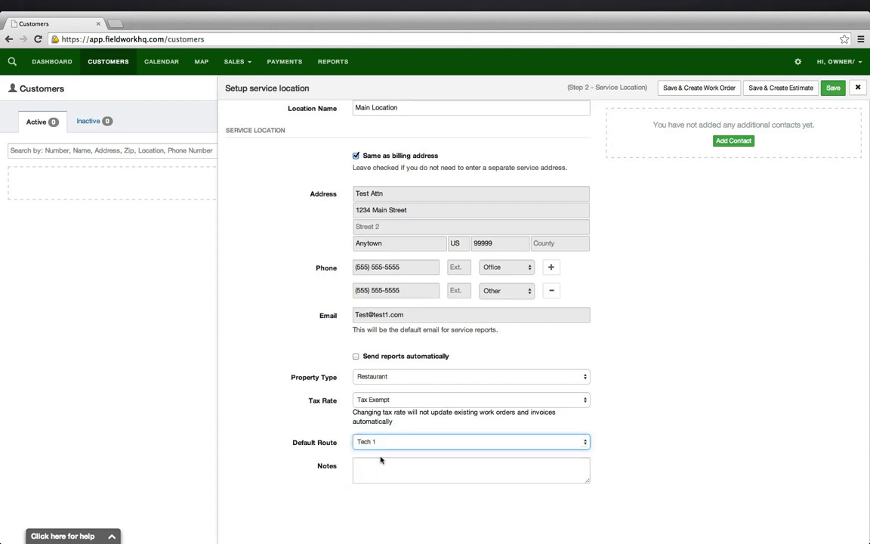
left_click(471, 469)
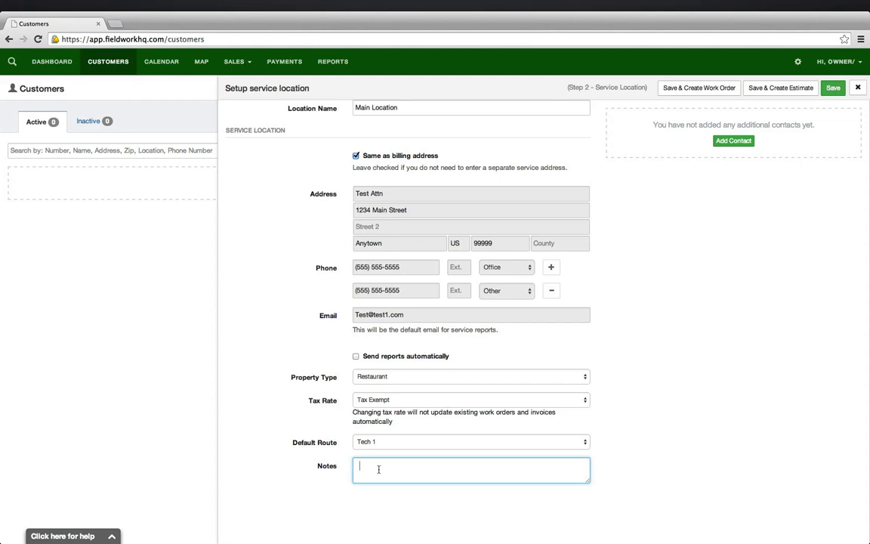
mouse_move(567, 243)
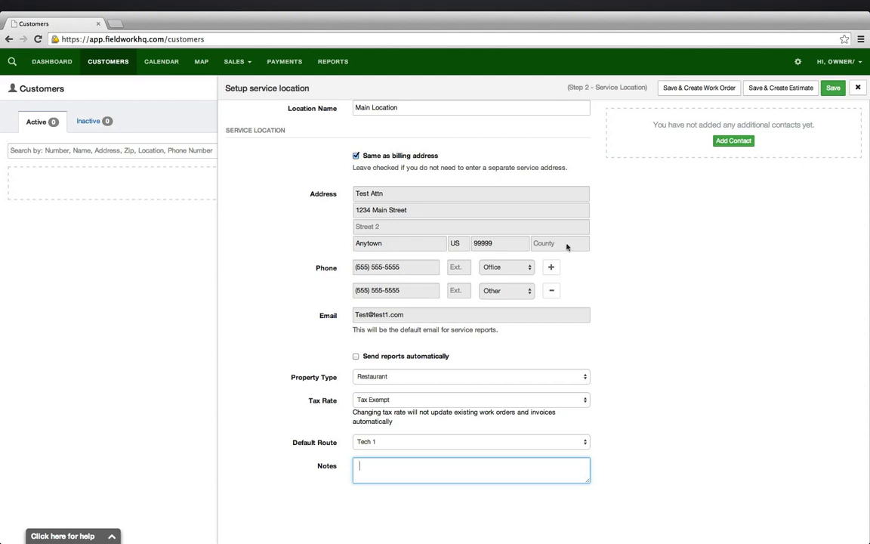